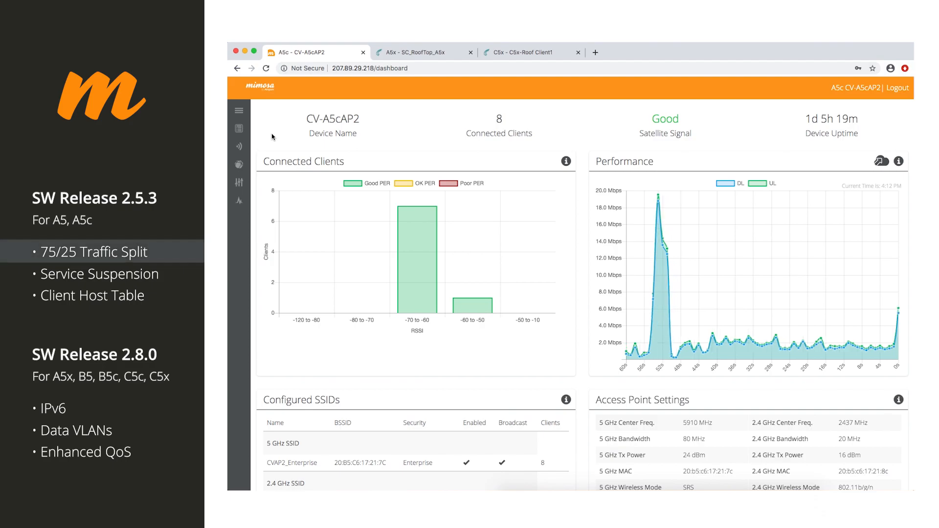
- Open the A5c Wireless Link settings and keep Gender-Traffic Split at A - 75/25
click(239, 111)
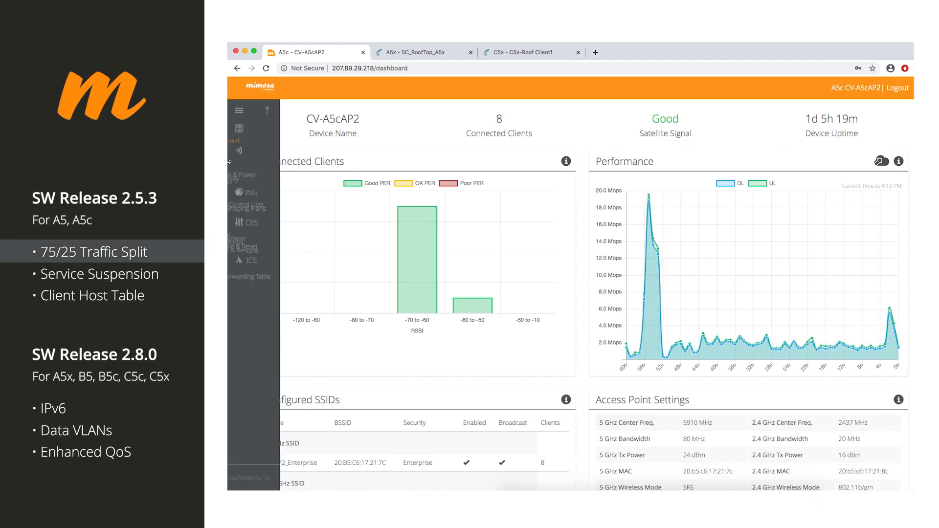
click(237, 111)
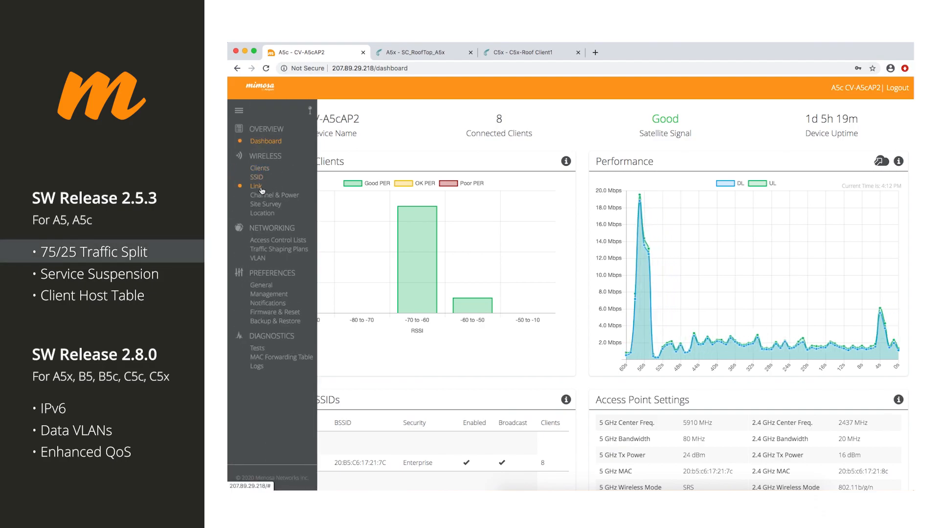
click(256, 186)
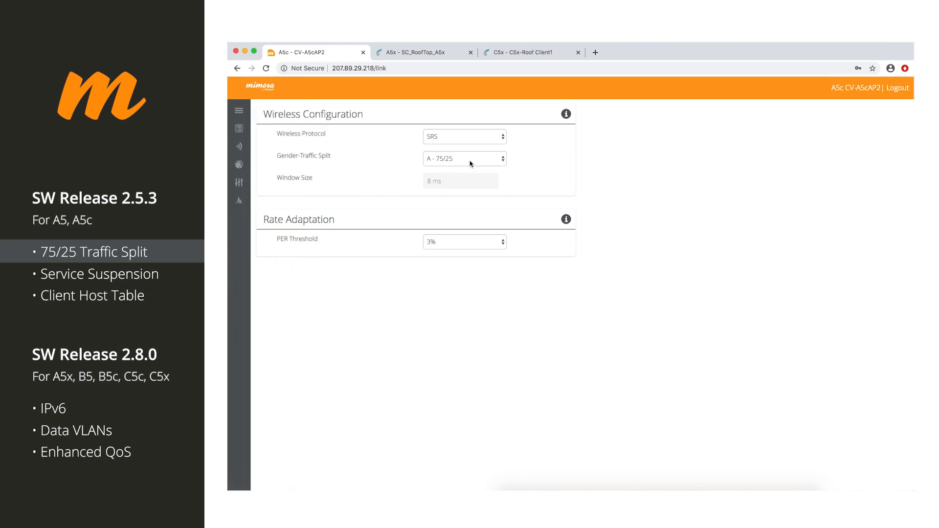
click(464, 159)
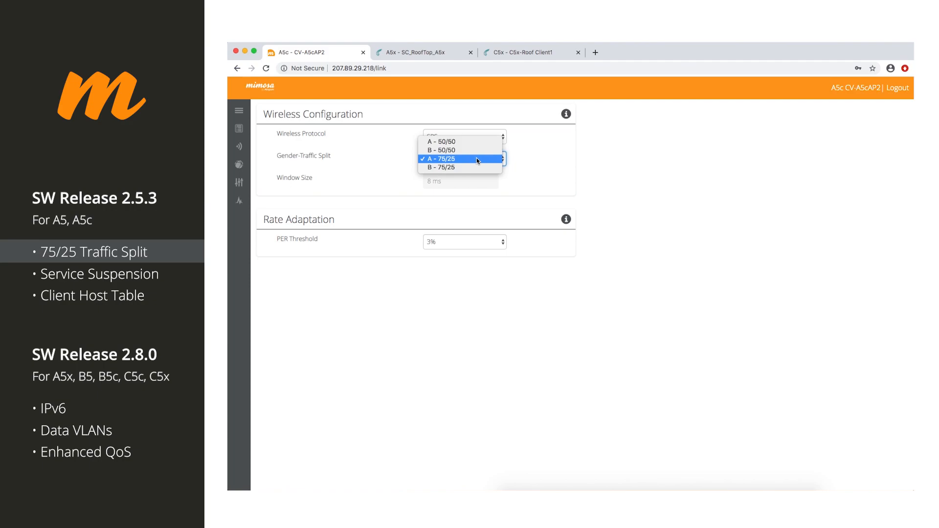
click(461, 158)
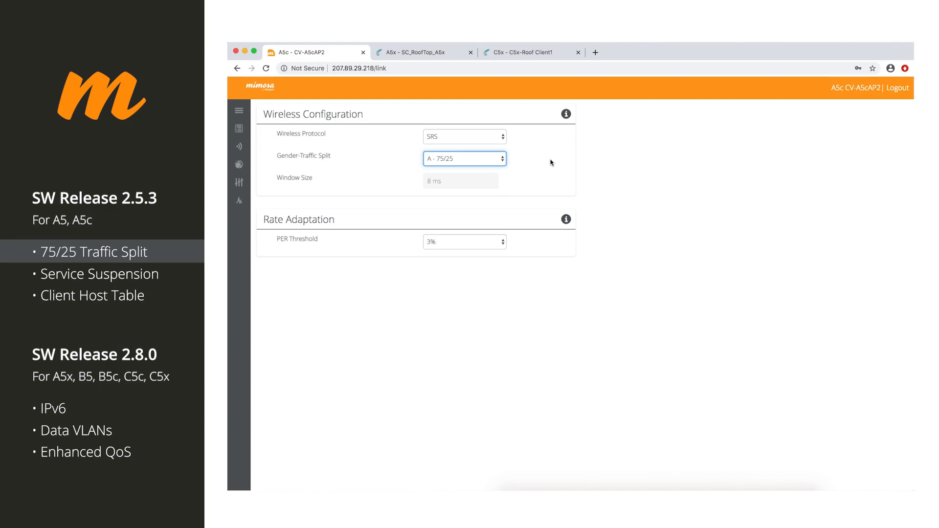
mouse_move(552, 152)
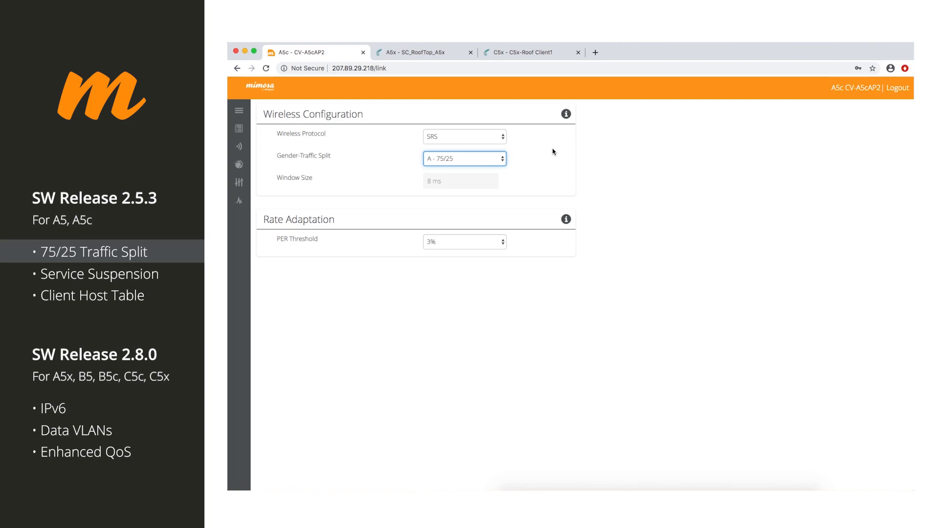
mouse_move(336, 184)
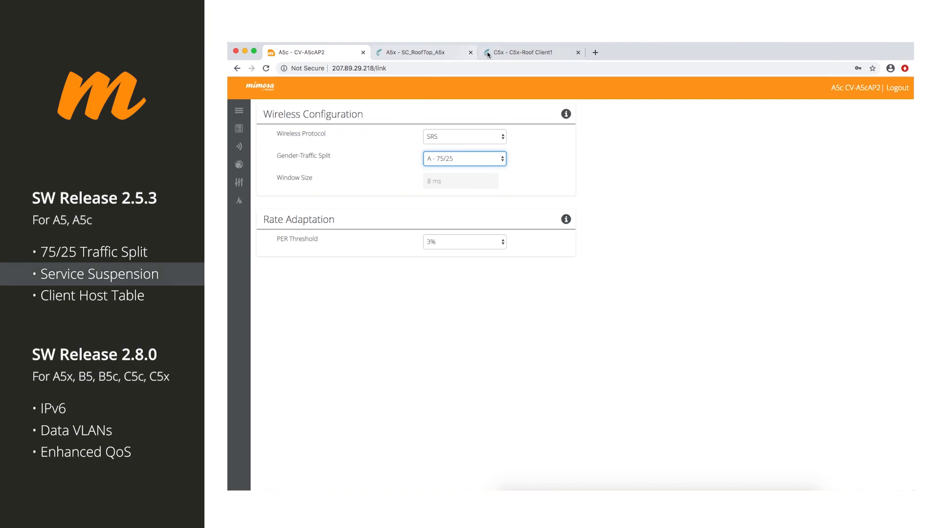
- On the C5x Link page, toggle Disable Data Traffic on and back off
click(529, 52)
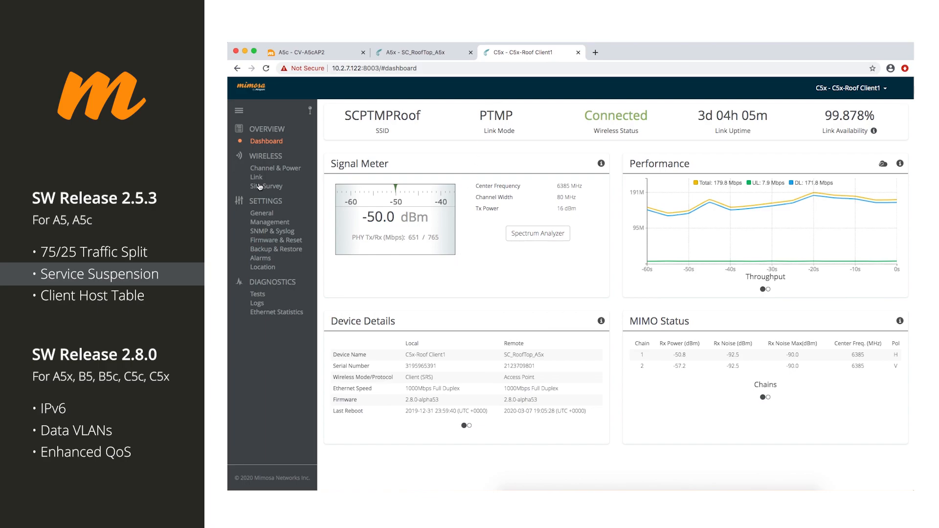
click(255, 177)
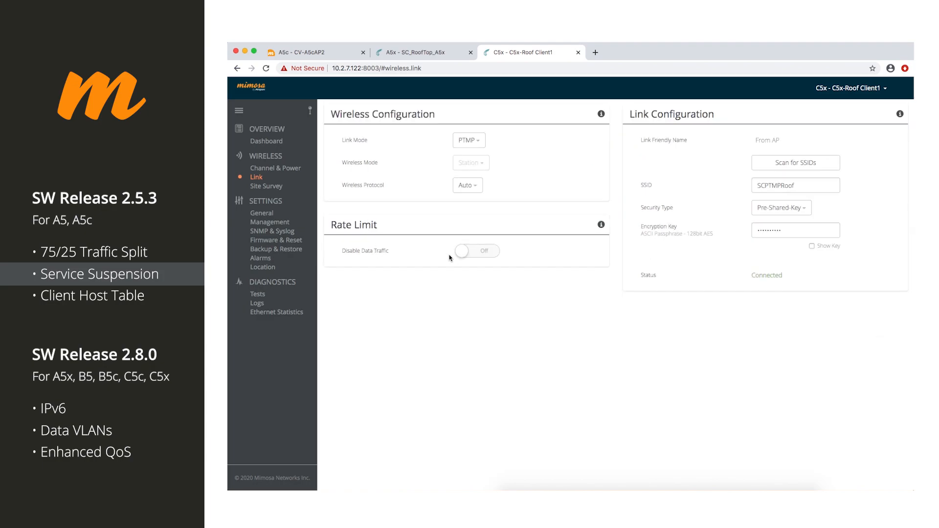
mouse_move(415, 276)
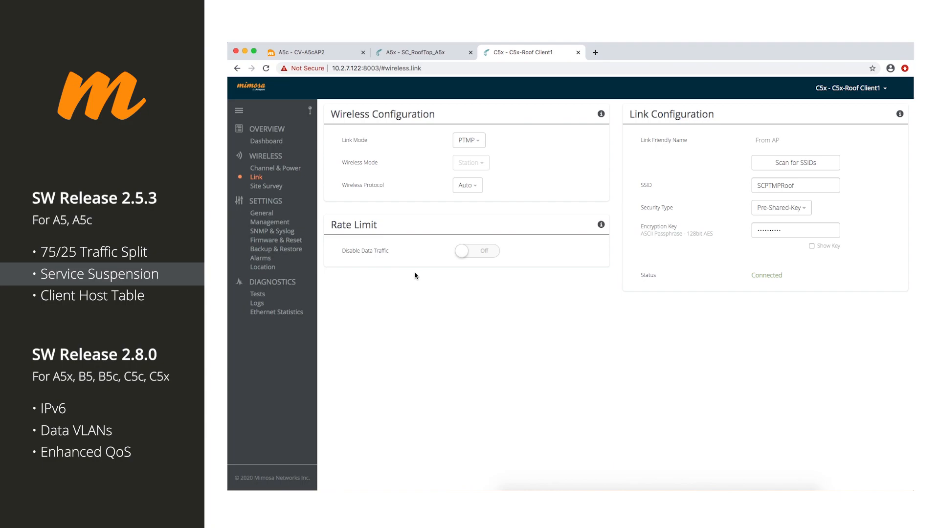
click(476, 250)
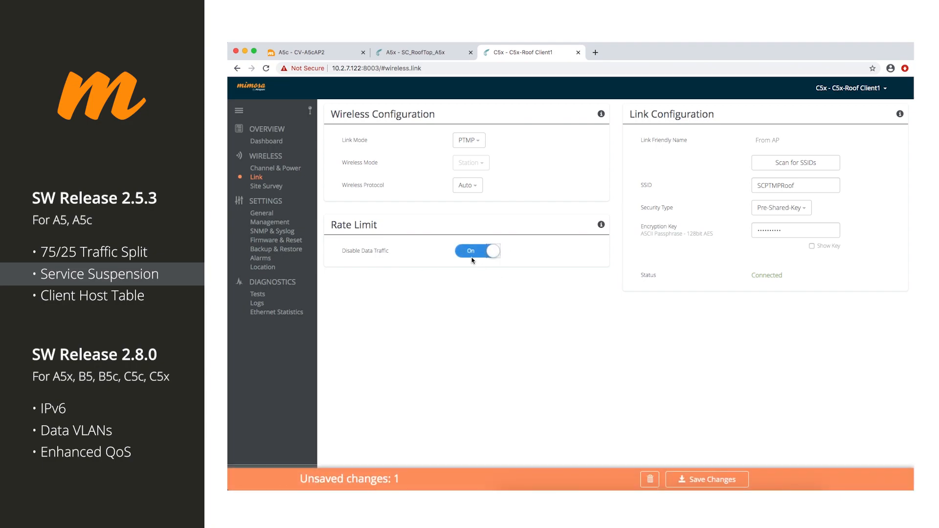
mouse_move(438, 273)
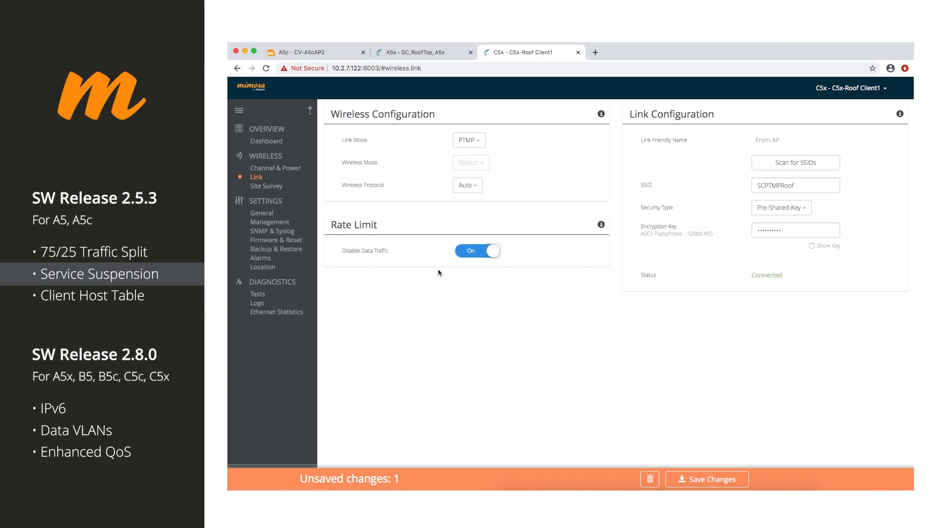
mouse_move(469, 271)
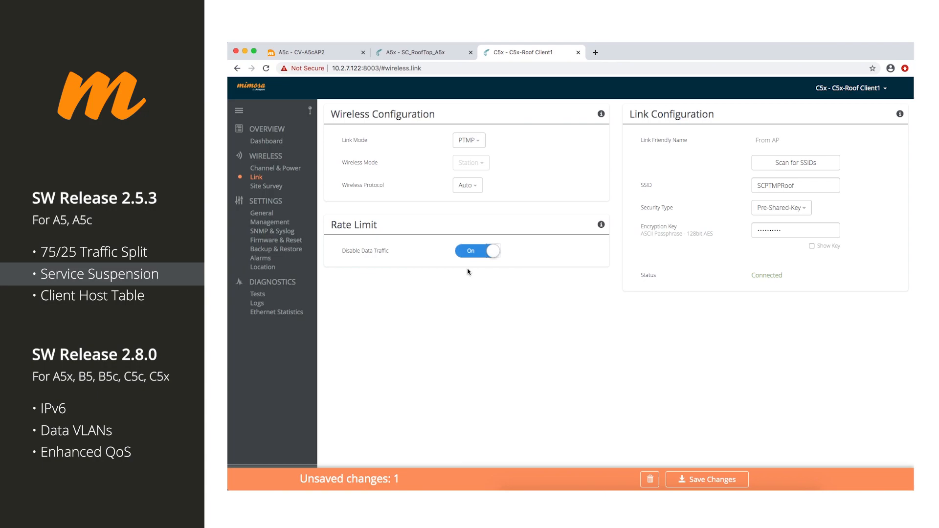
mouse_move(471, 252)
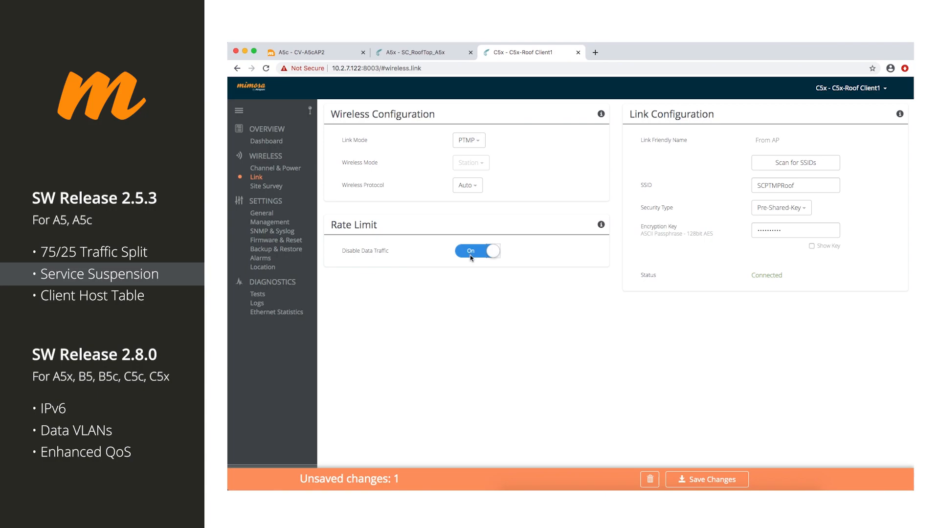
click(478, 251)
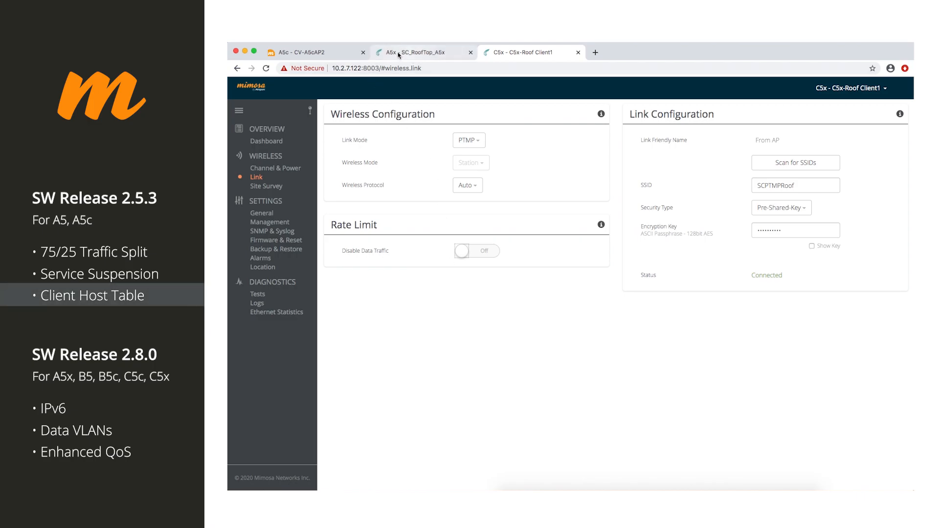
- Return to the A5c and show the Clients list's Host Information table
click(311, 52)
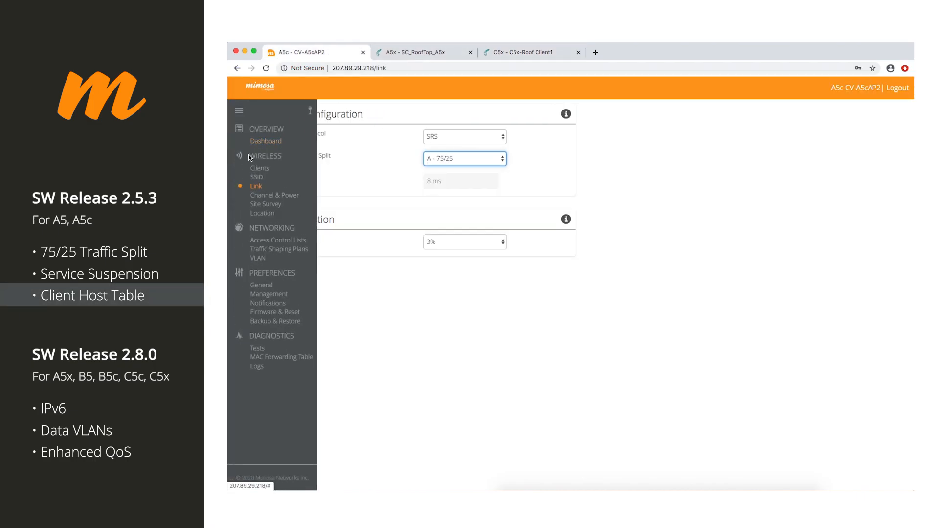
click(259, 168)
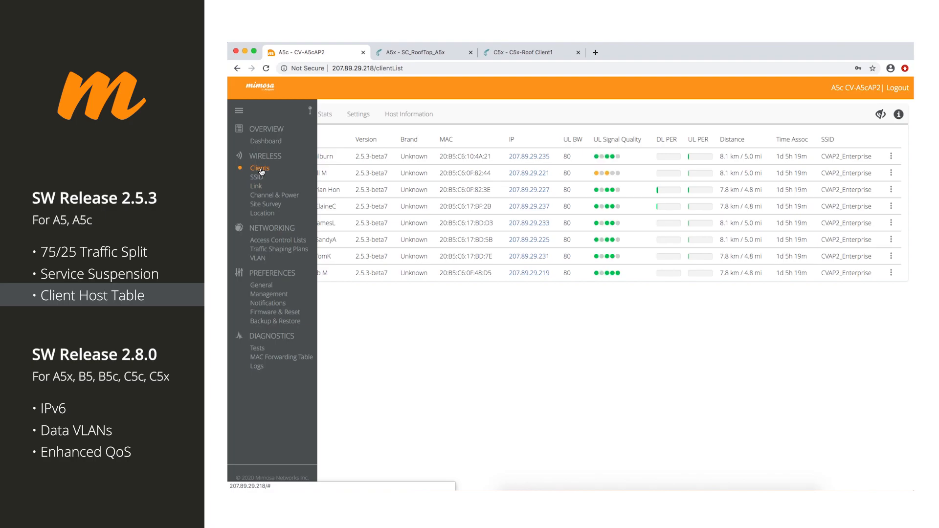
click(409, 114)
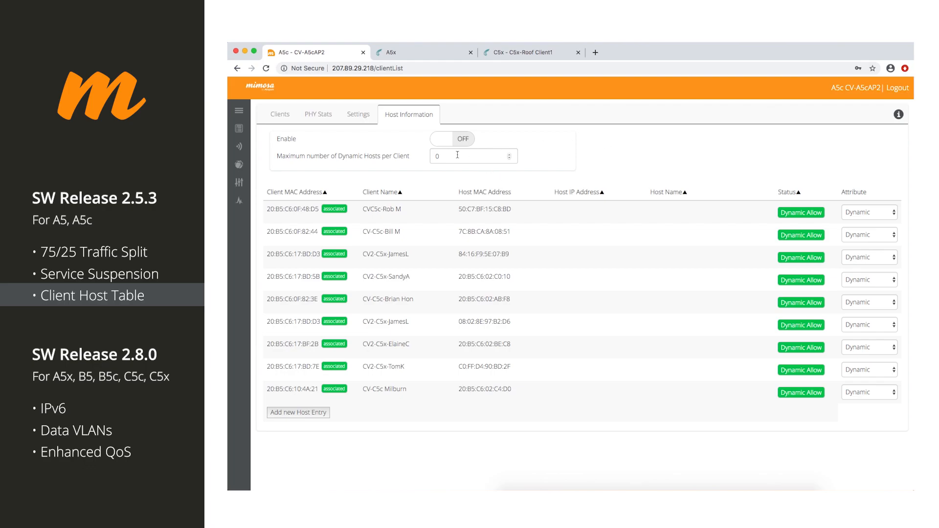
click(472, 155)
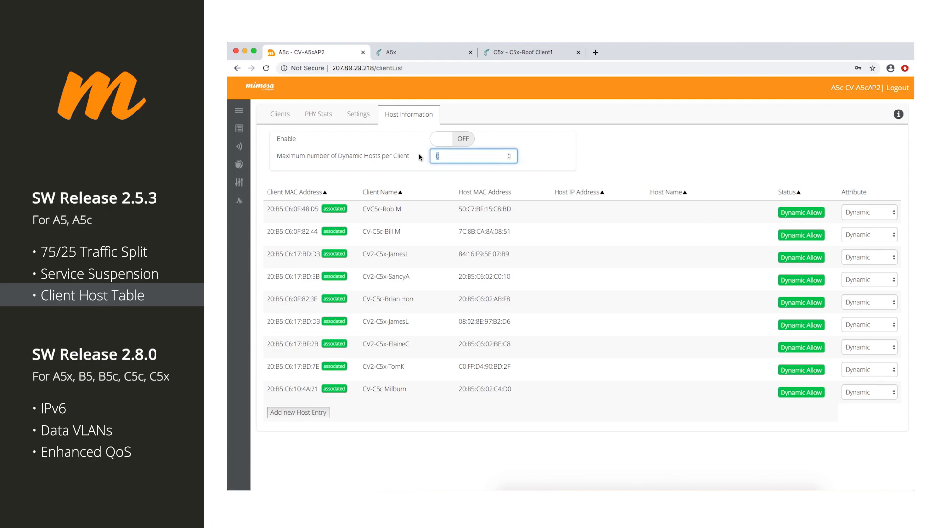
click(474, 157)
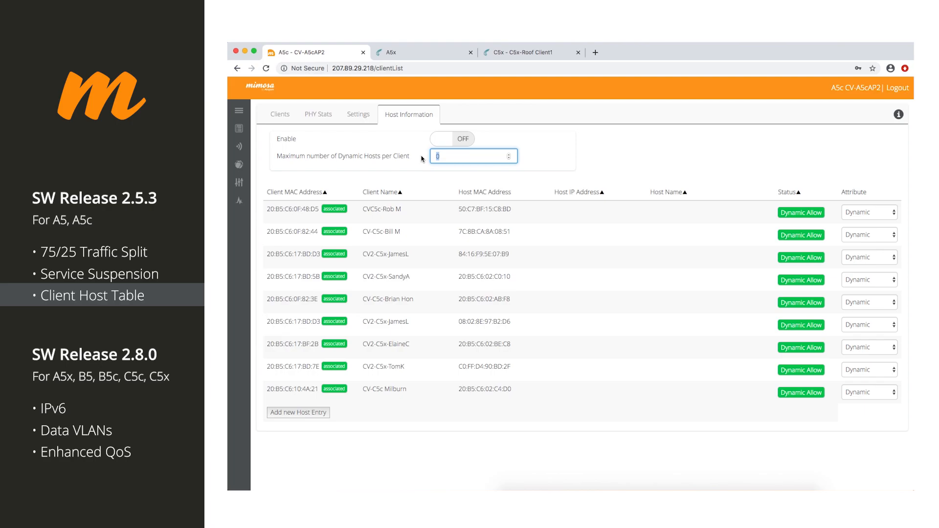
mouse_move(781, 189)
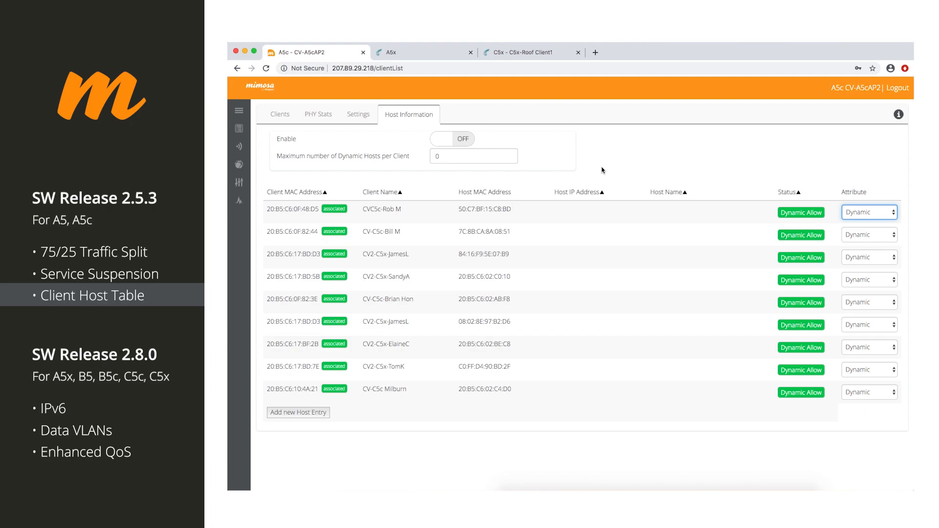
mouse_move(608, 162)
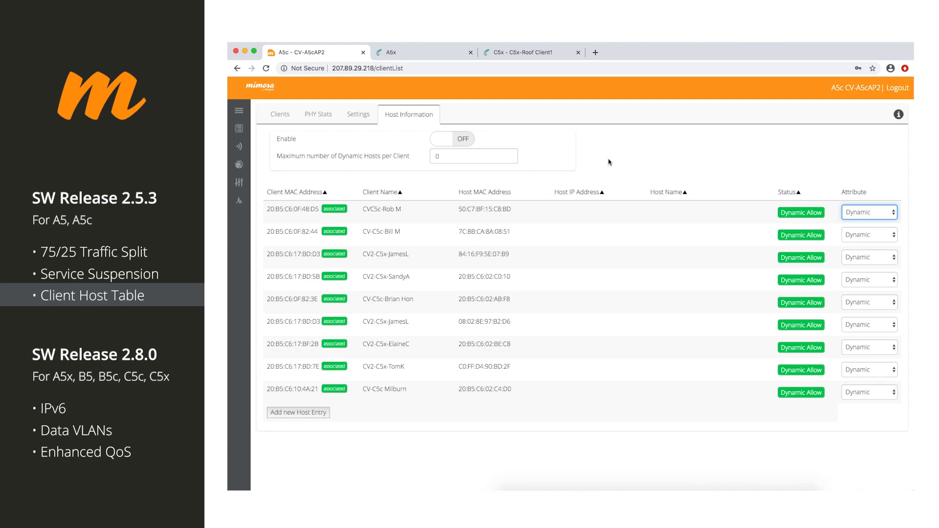
mouse_move(578, 184)
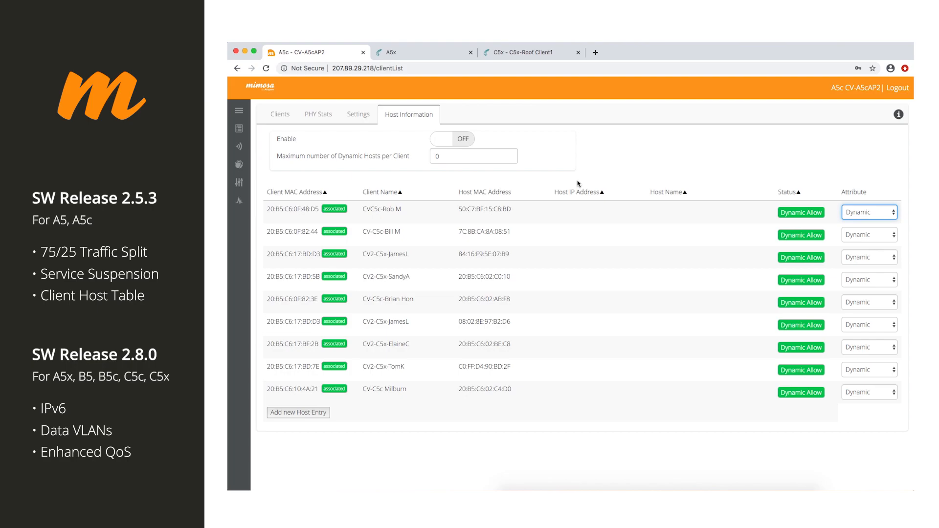
mouse_move(418, 53)
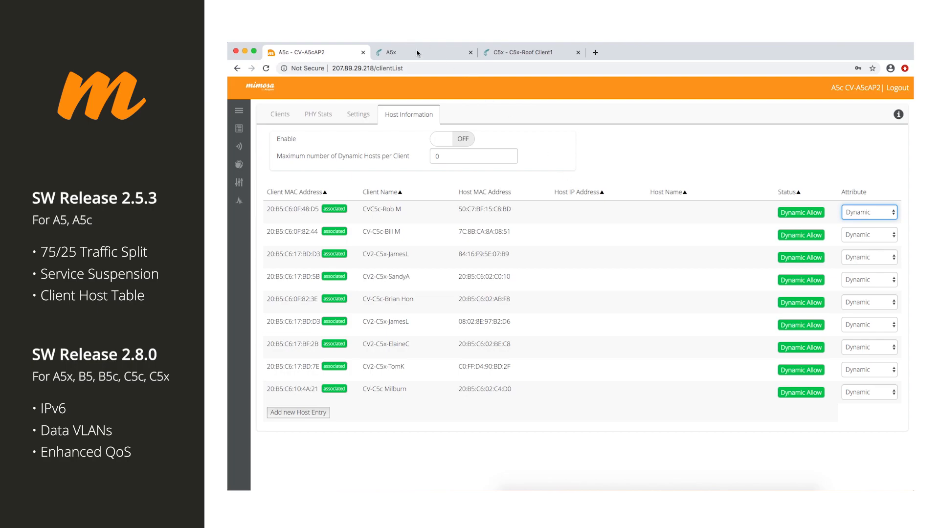
- Log in to the A5x radio with its password and reach the SC_RoofTop_A5x dashboard
click(423, 51)
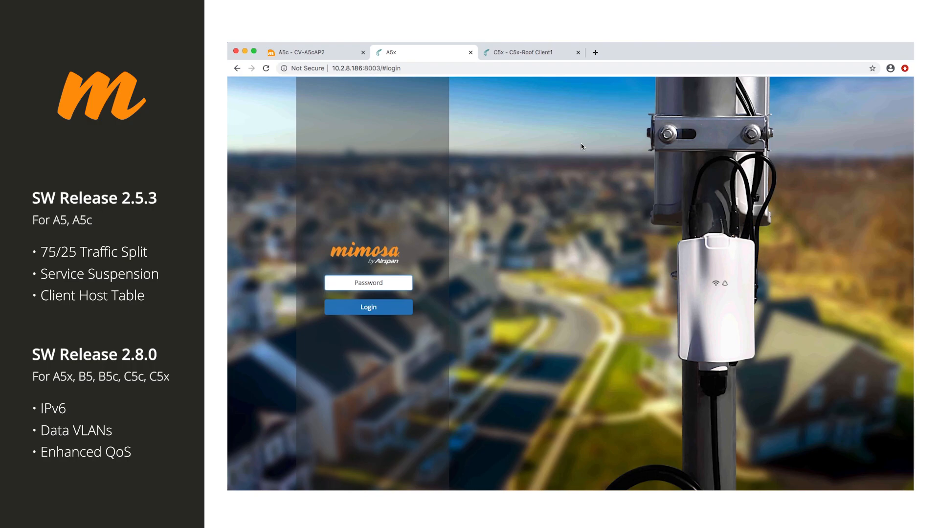
click(367, 283)
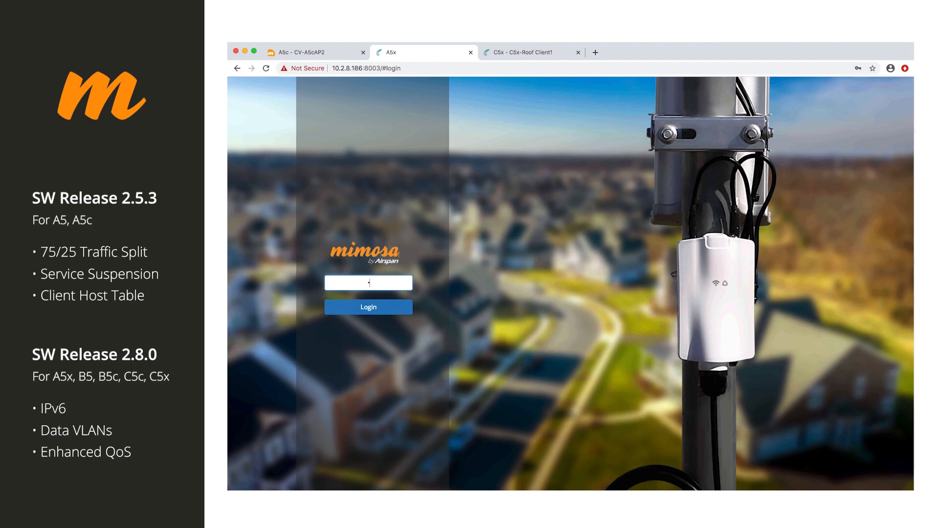
click(368, 306)
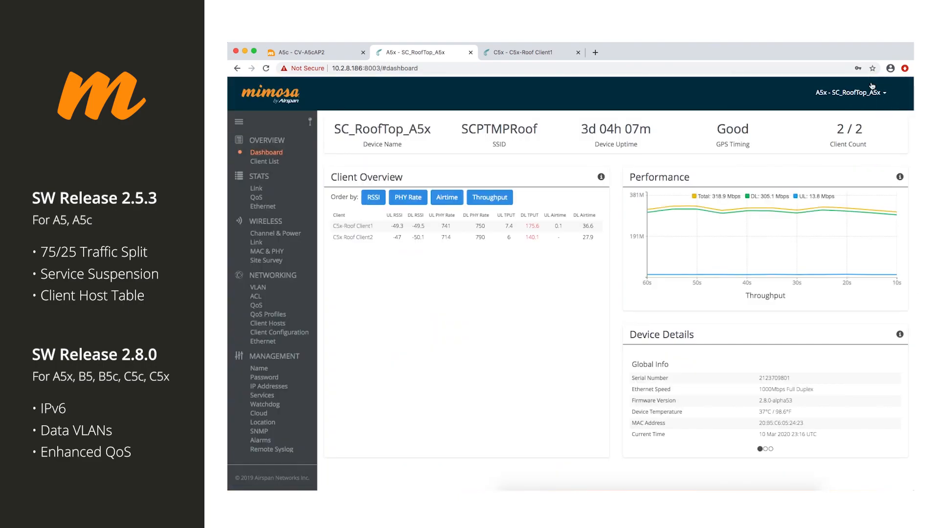
mouse_move(450, 162)
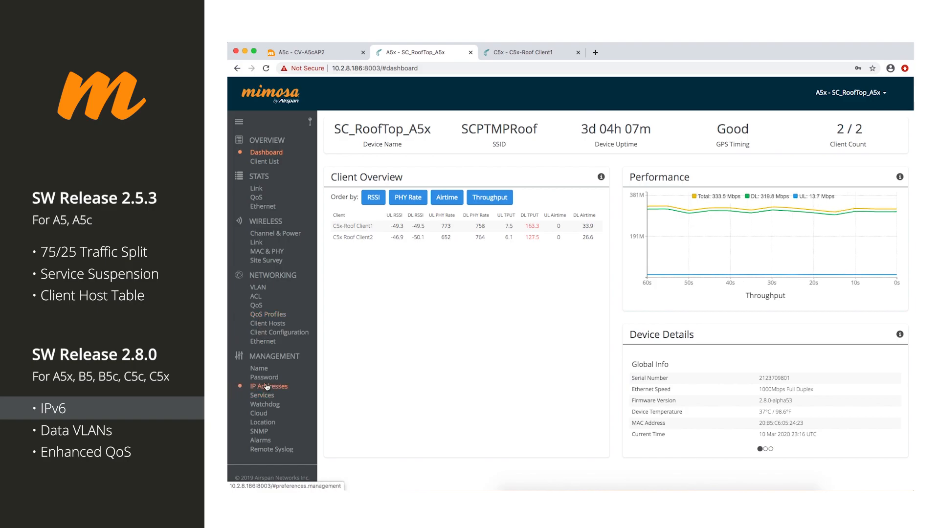
- Open Management IP Addresses and keep IP Address Mode at Dual (IPv4 + IPv6)
click(269, 386)
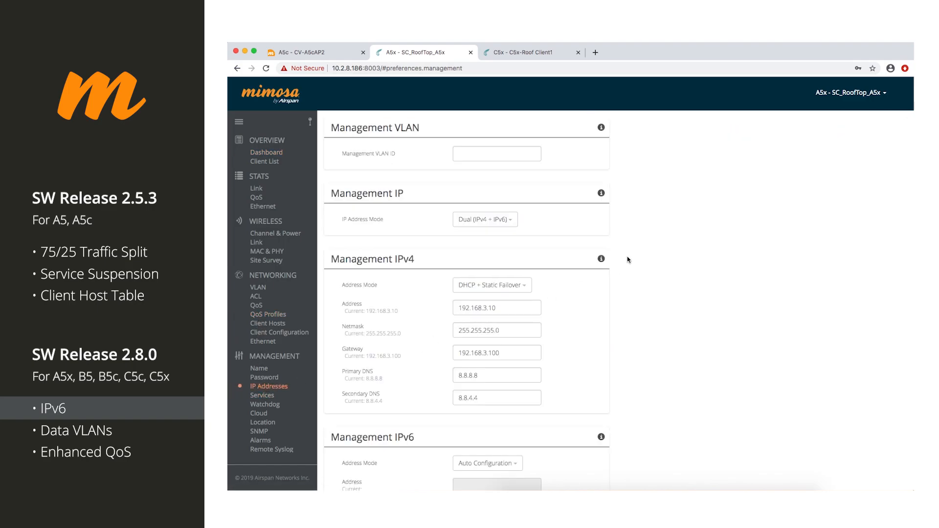
mouse_move(621, 259)
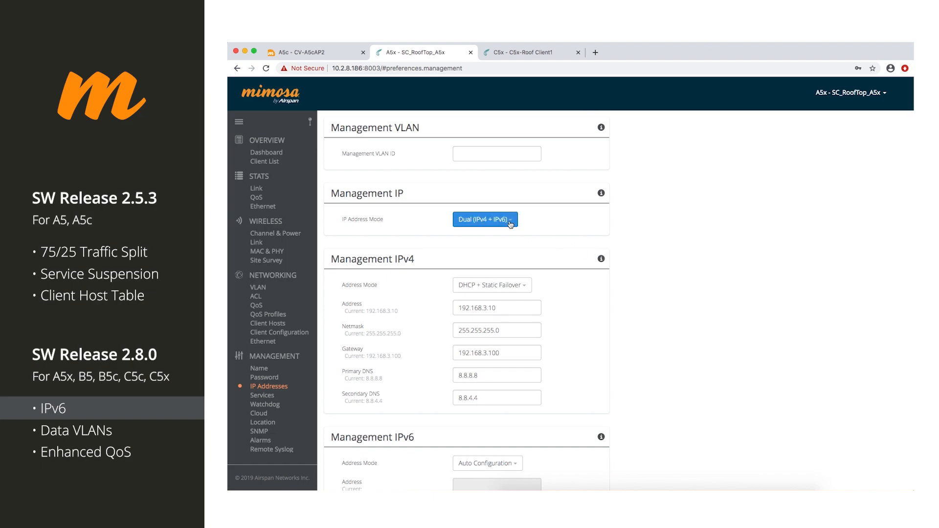
click(485, 219)
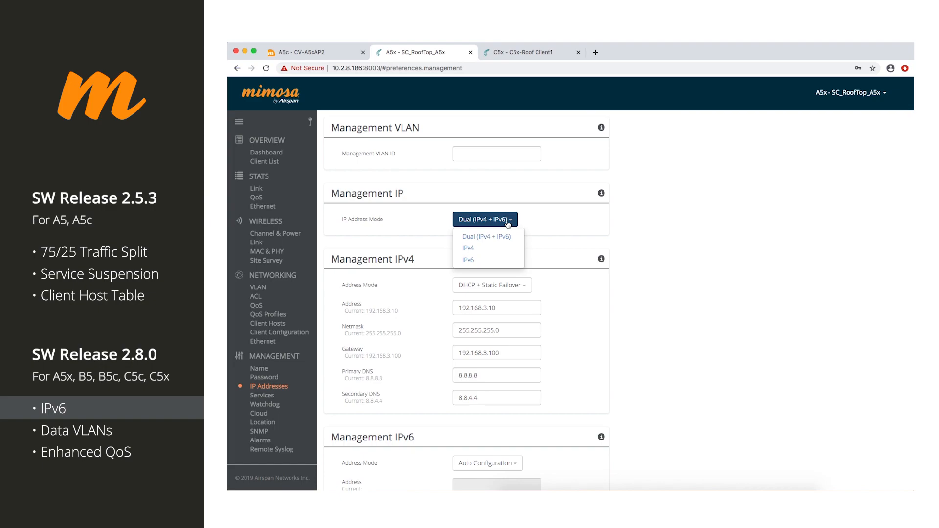
click(485, 236)
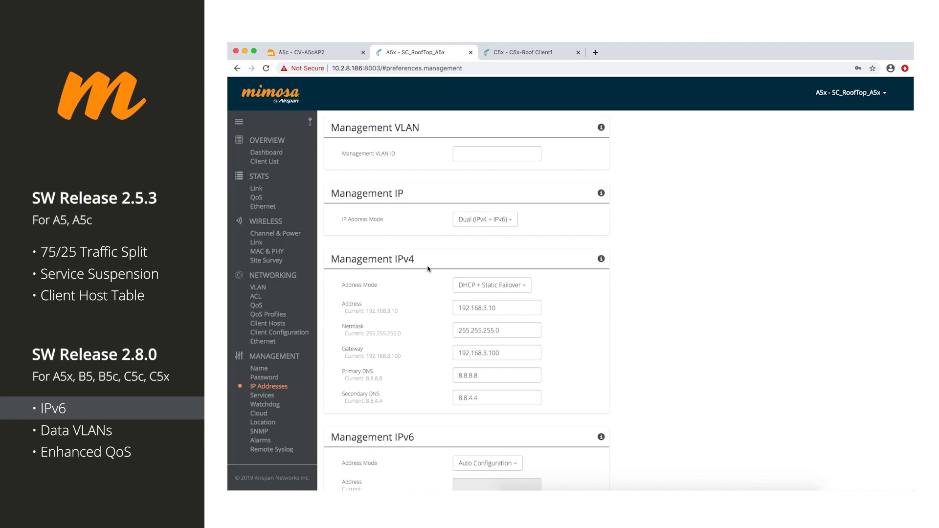
mouse_move(598, 210)
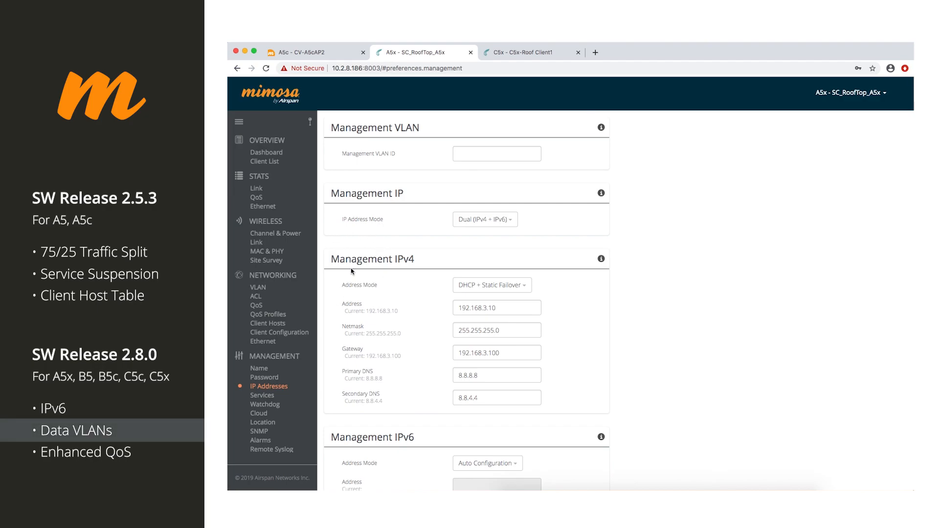
- Review the VLAN Default Forwarding Policy choices unchanged, then show the QoS settings
click(258, 288)
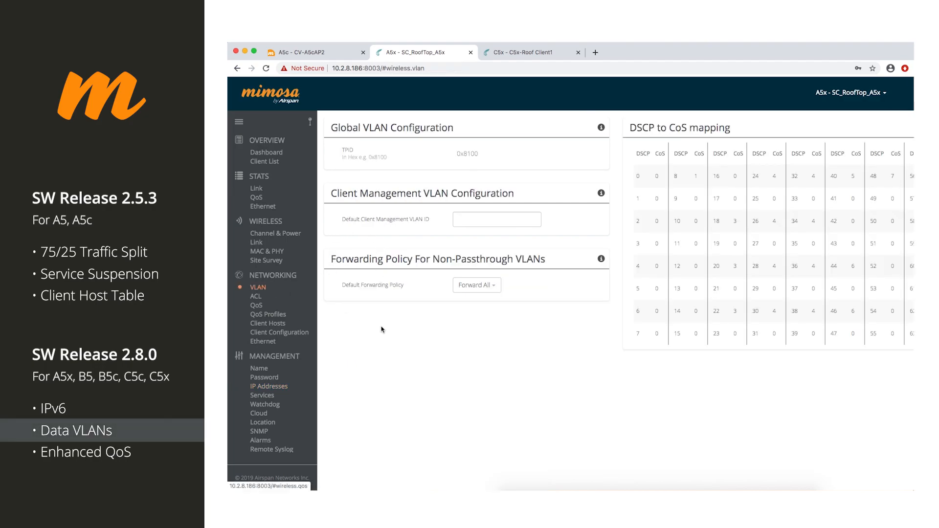
mouse_move(469, 330)
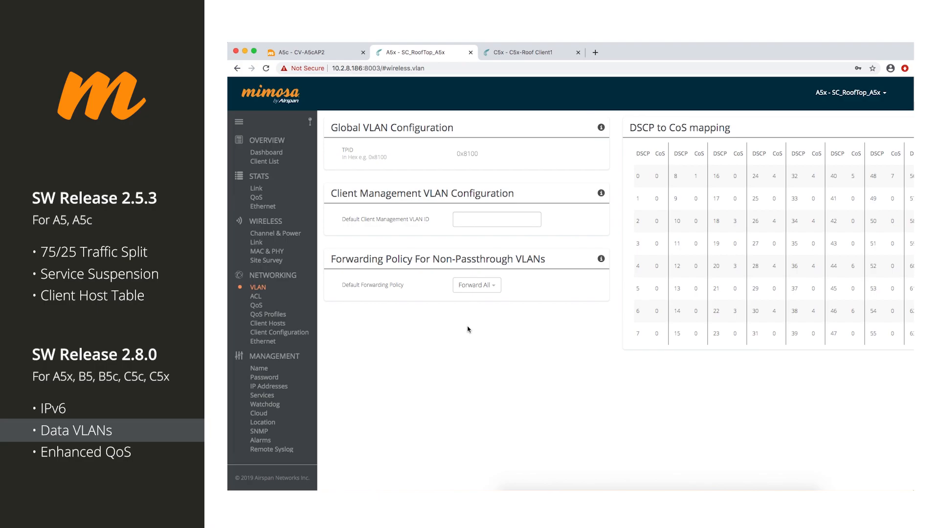
click(476, 285)
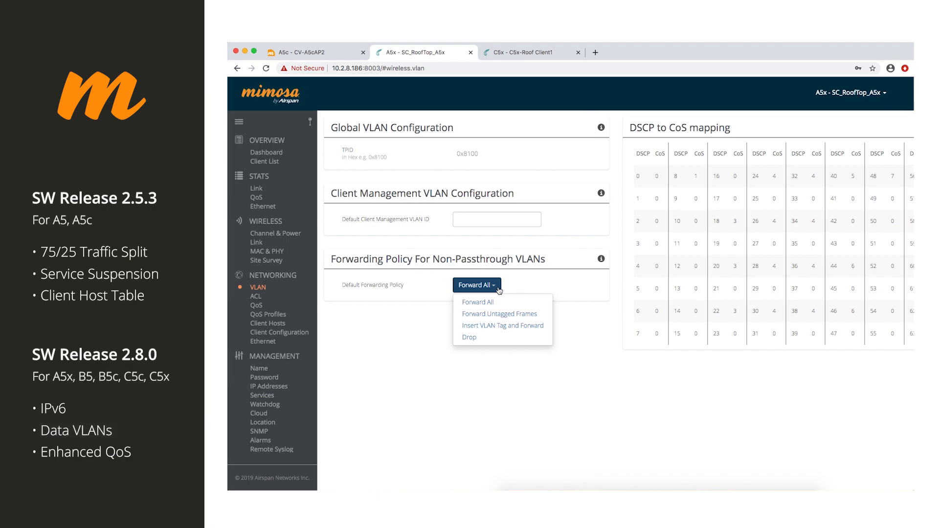
click(476, 284)
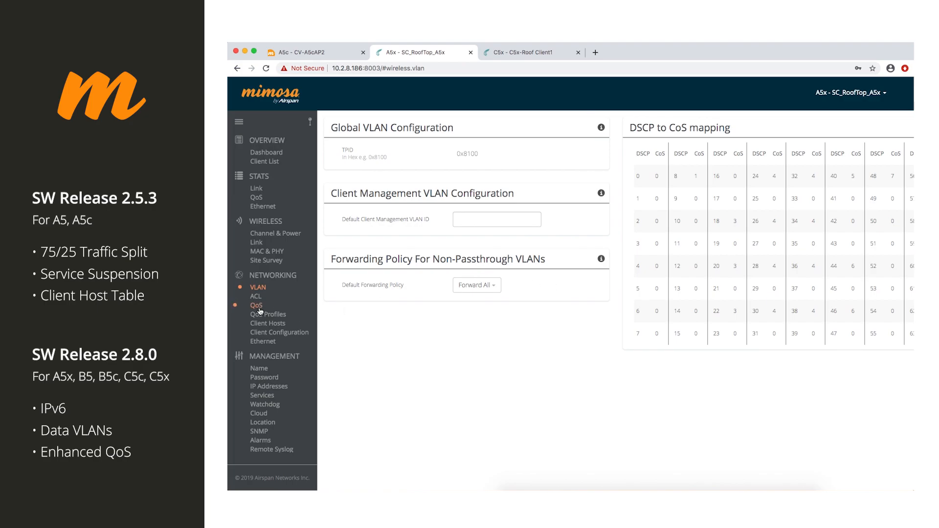
click(255, 305)
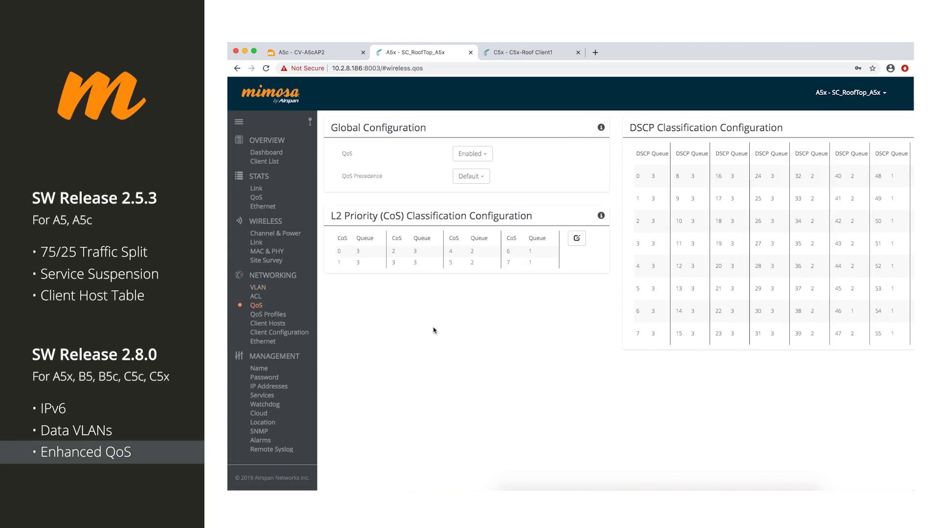